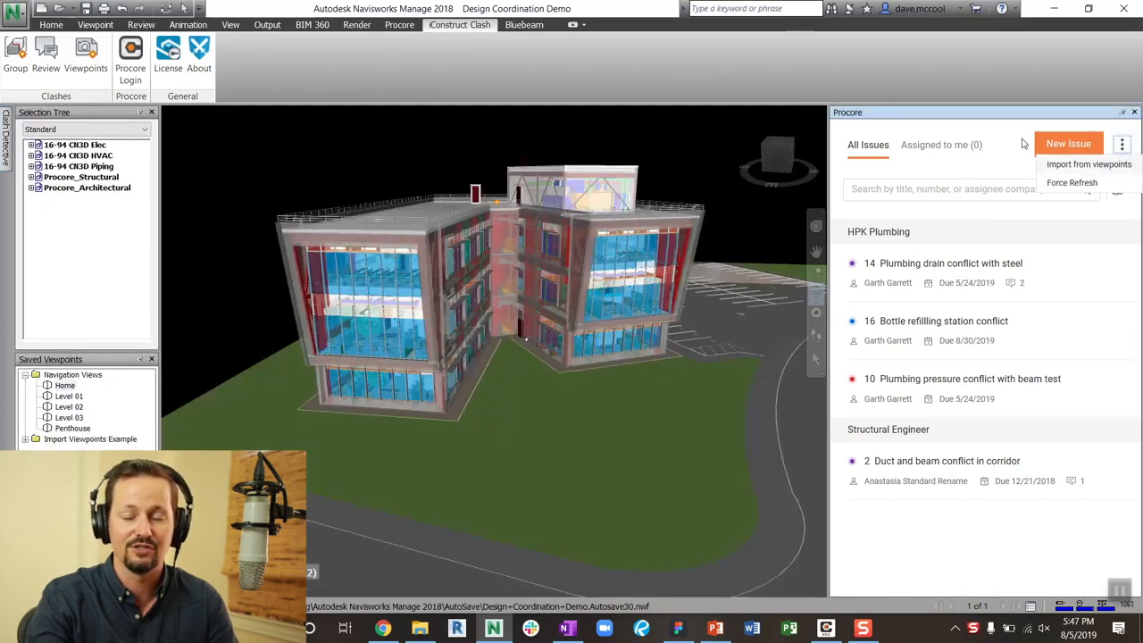
mouse_move(908, 88)
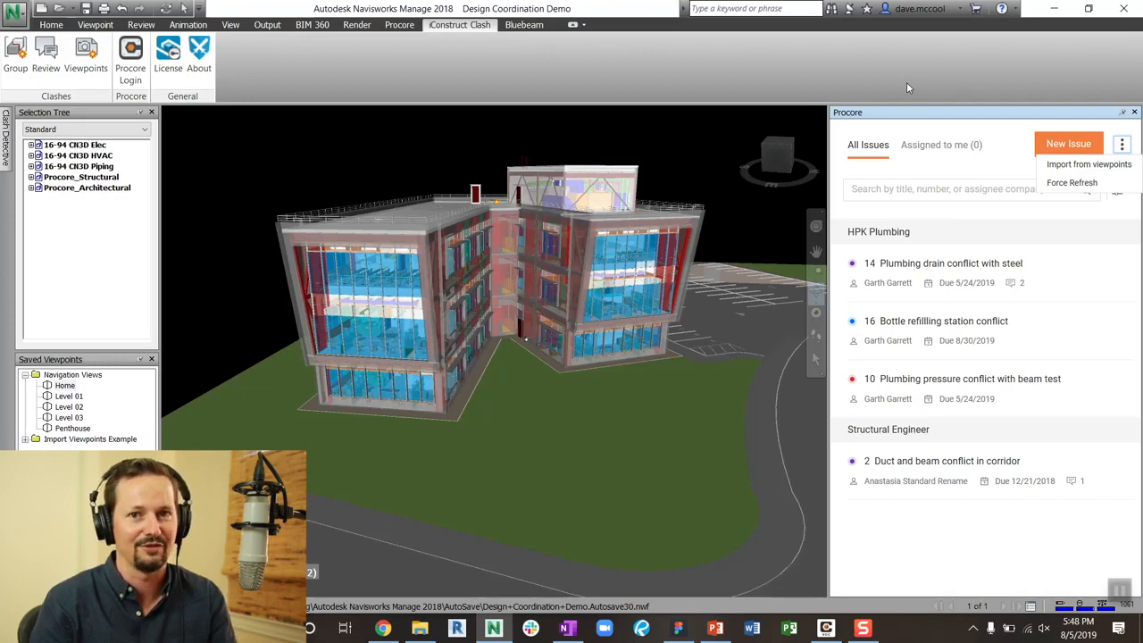
mouse_move(915, 119)
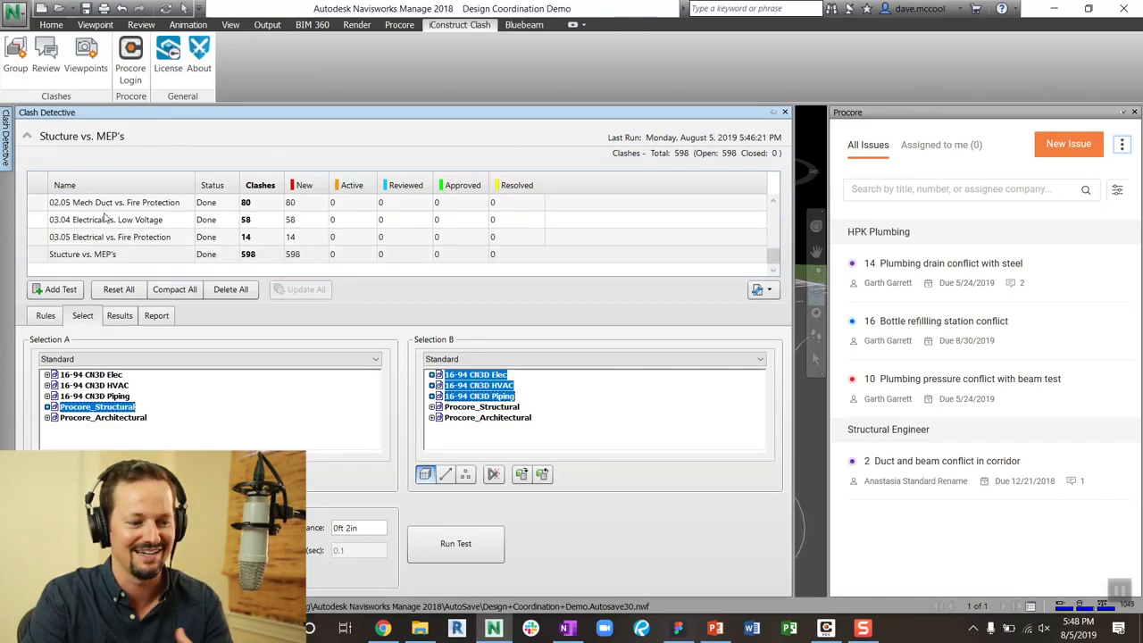
mouse_move(87, 262)
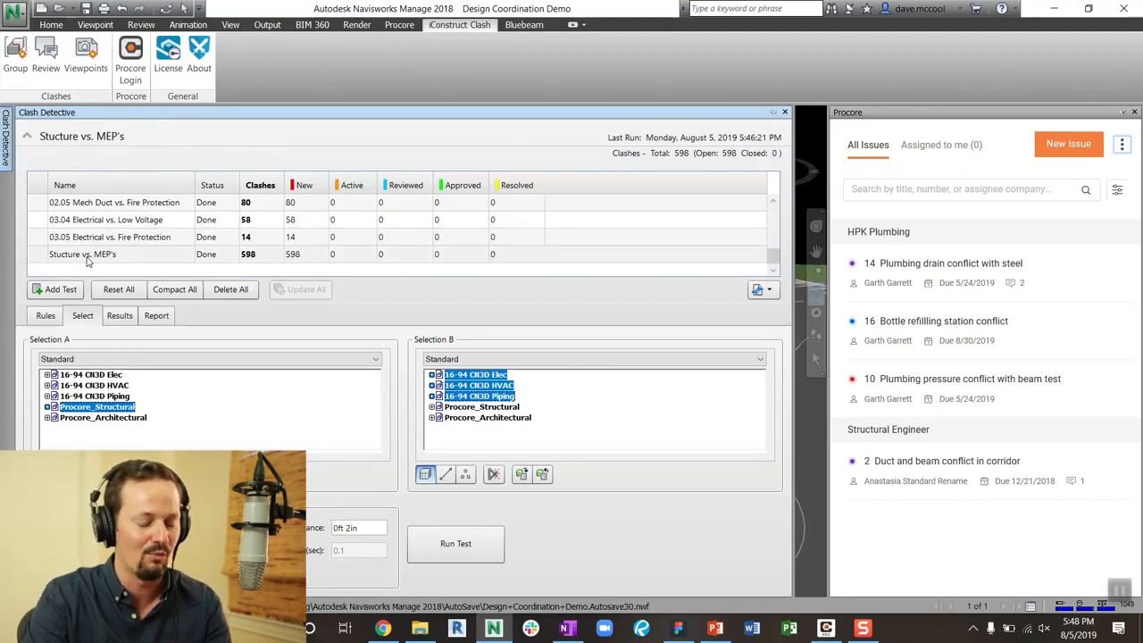
Group the Stucture vs. MEP's clash test with the Procore Test template into 203 groups
click(82, 254)
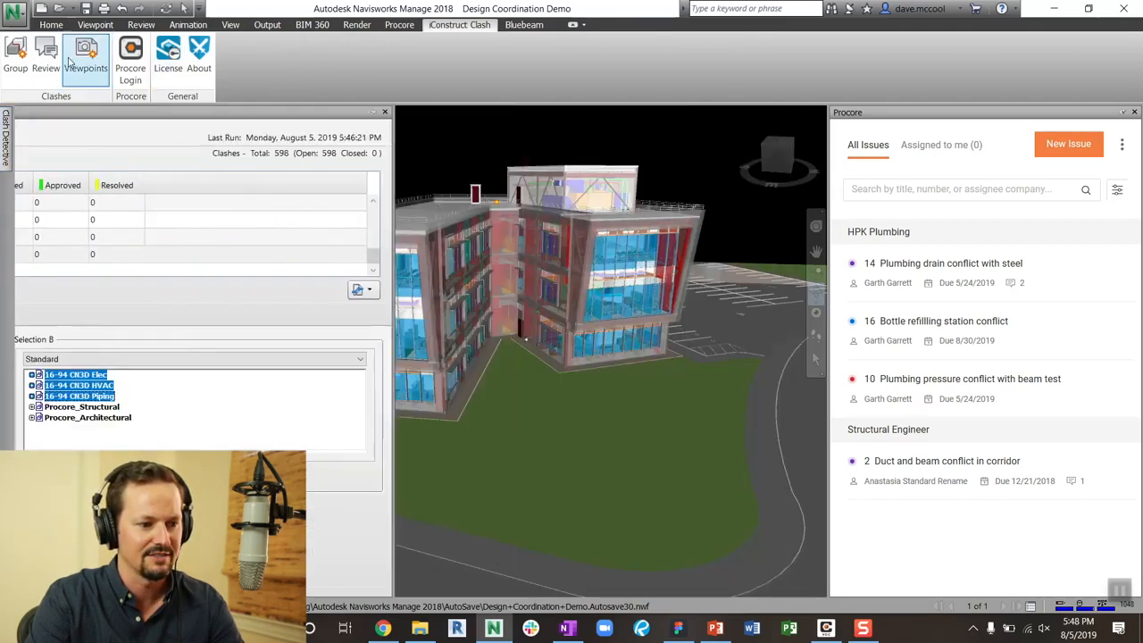
click(16, 57)
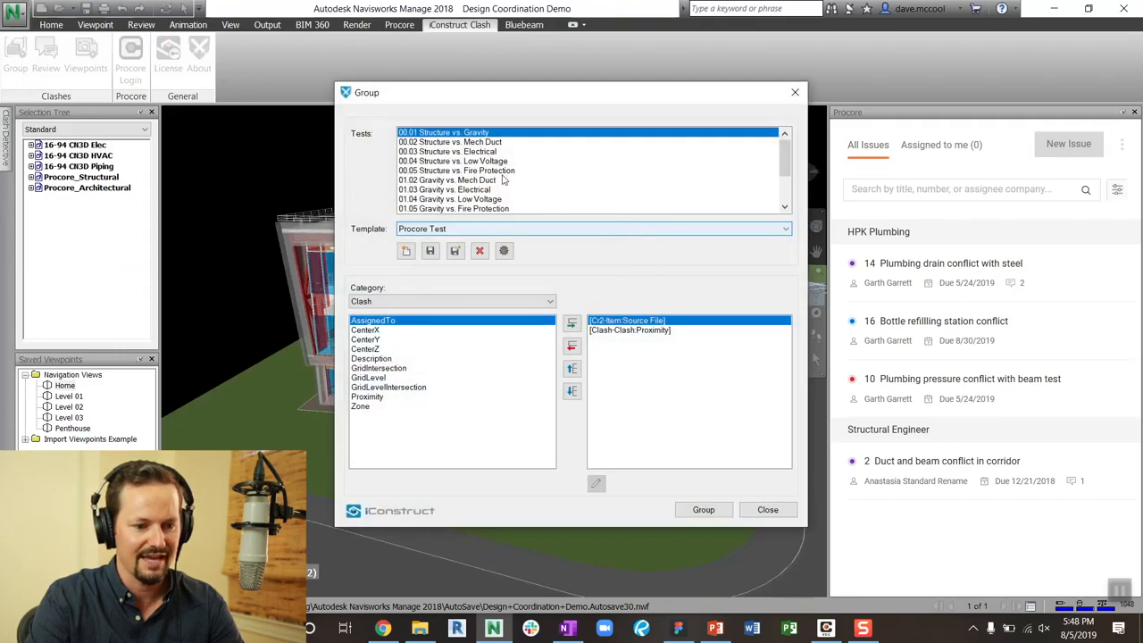
scroll(down, 3)
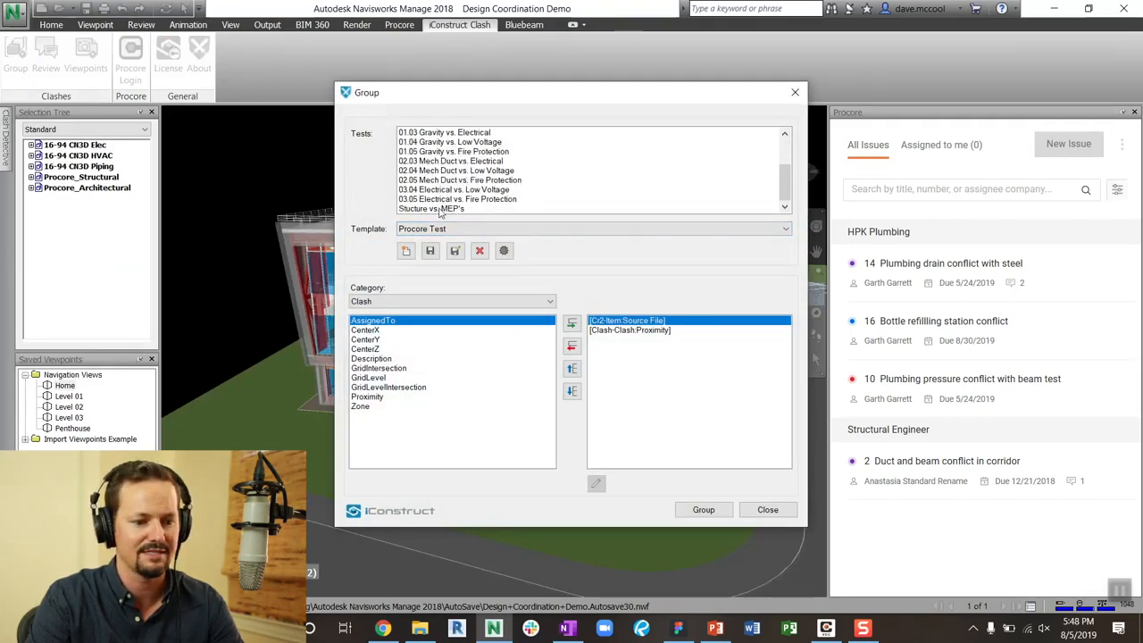
click(431, 208)
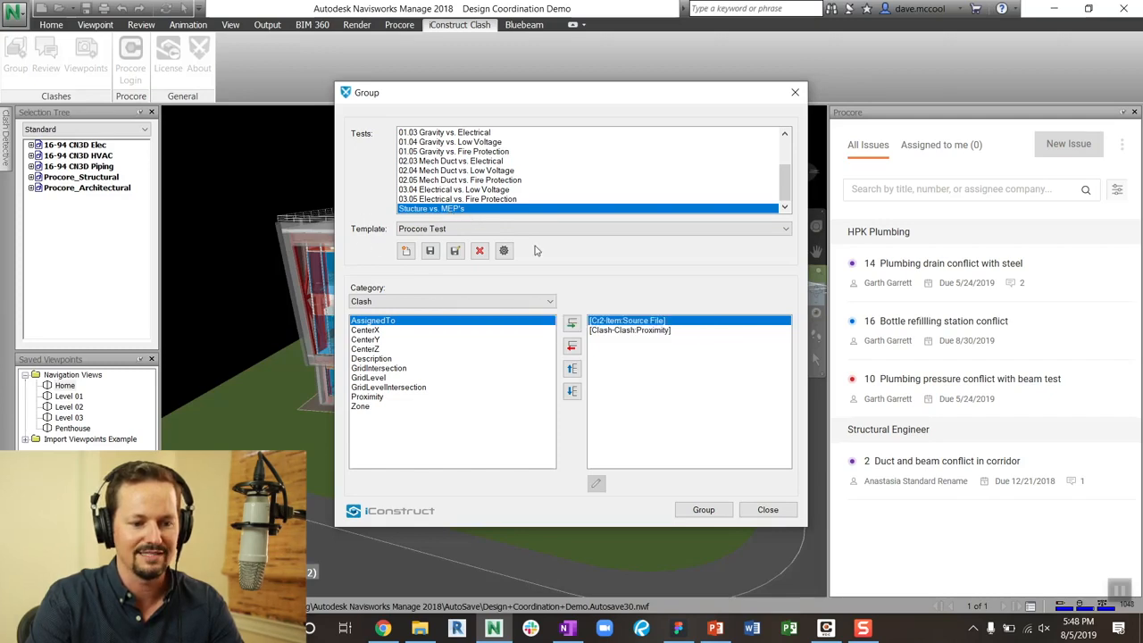
mouse_move(605, 242)
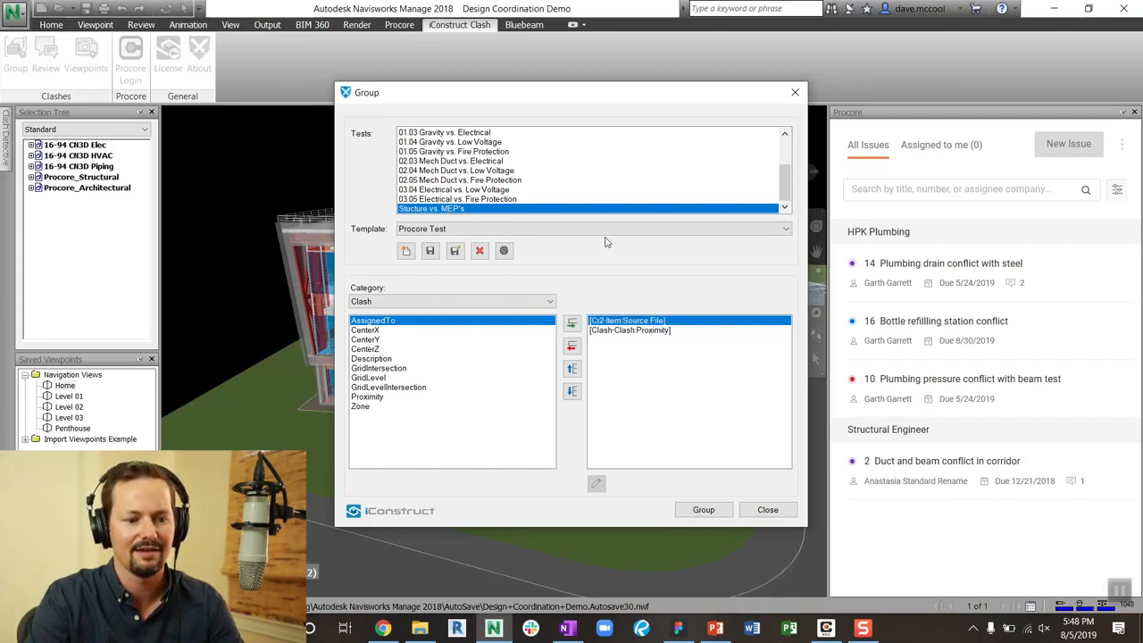
mouse_move(494, 455)
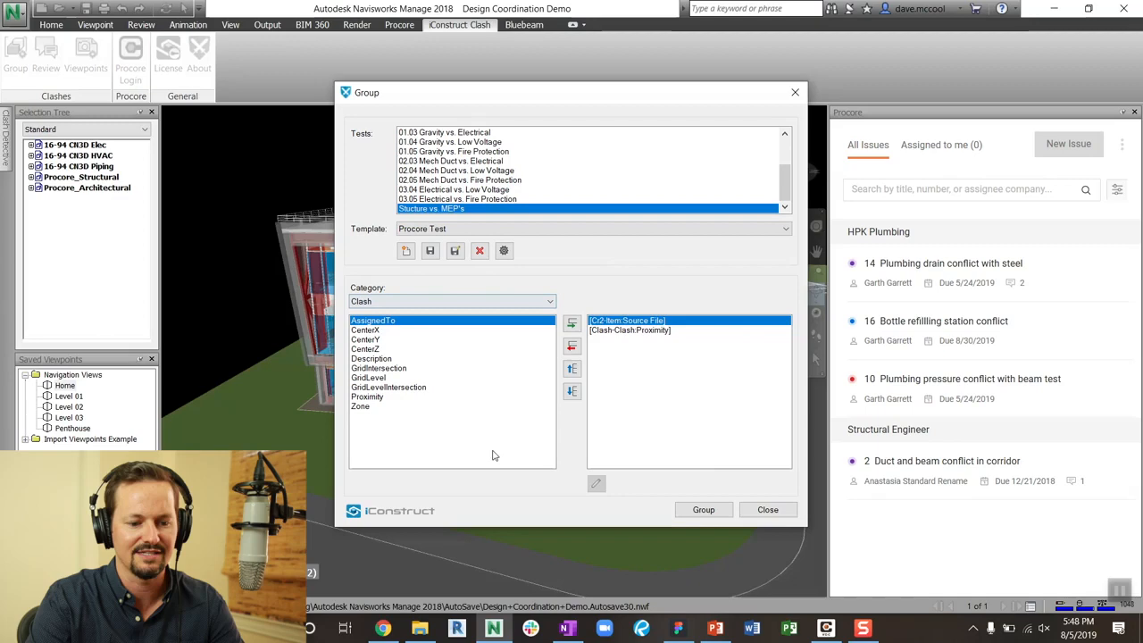
mouse_move(741, 413)
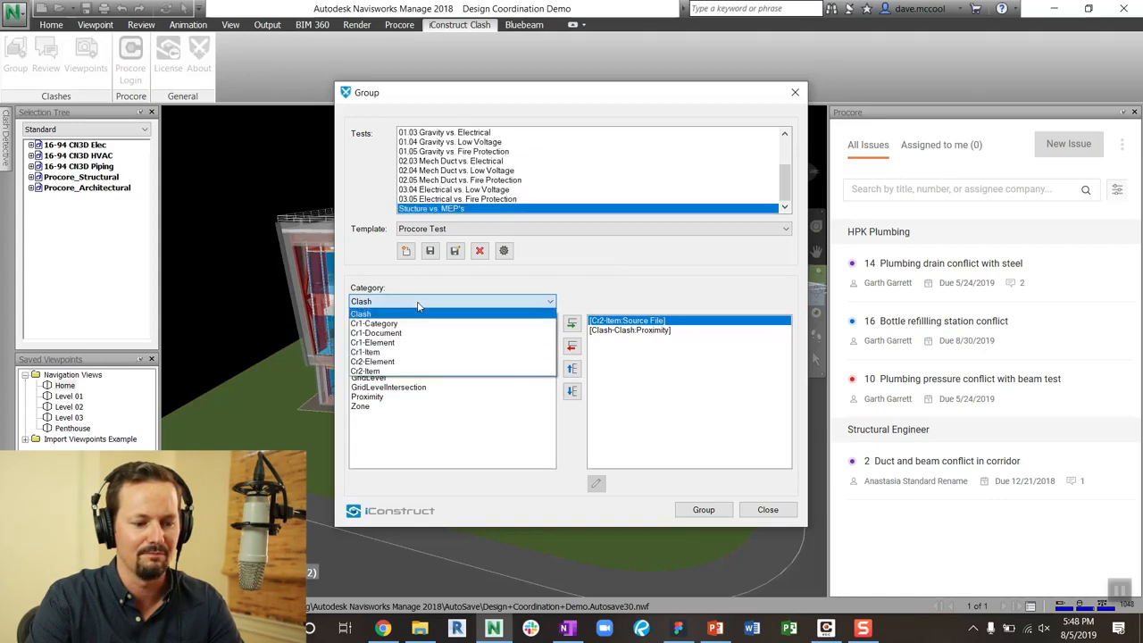
click(365, 371)
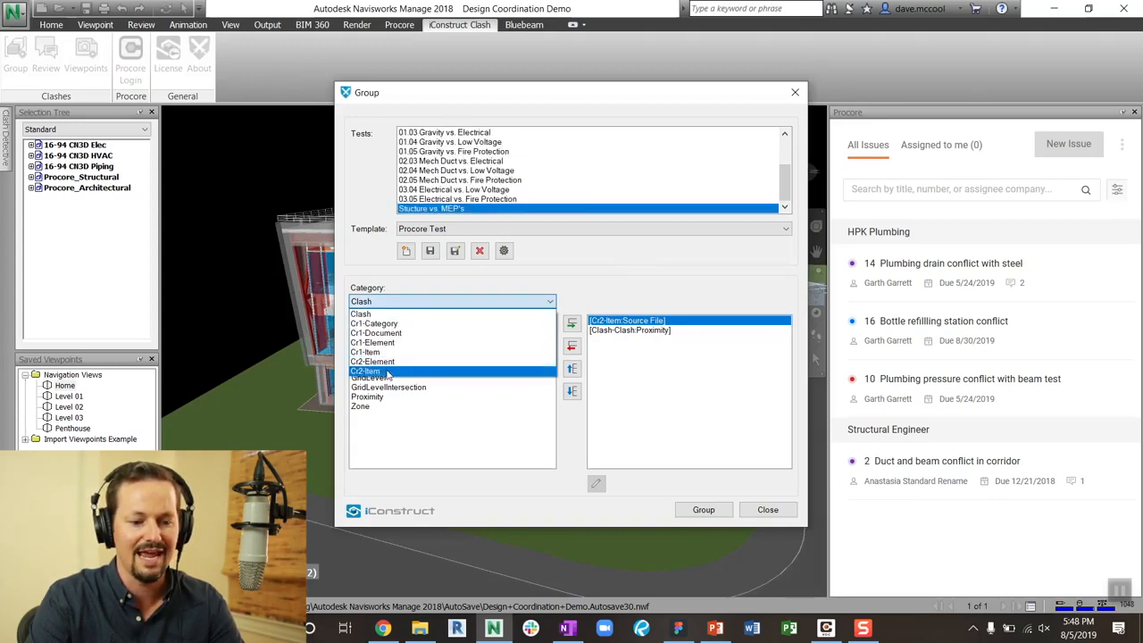
click(372, 342)
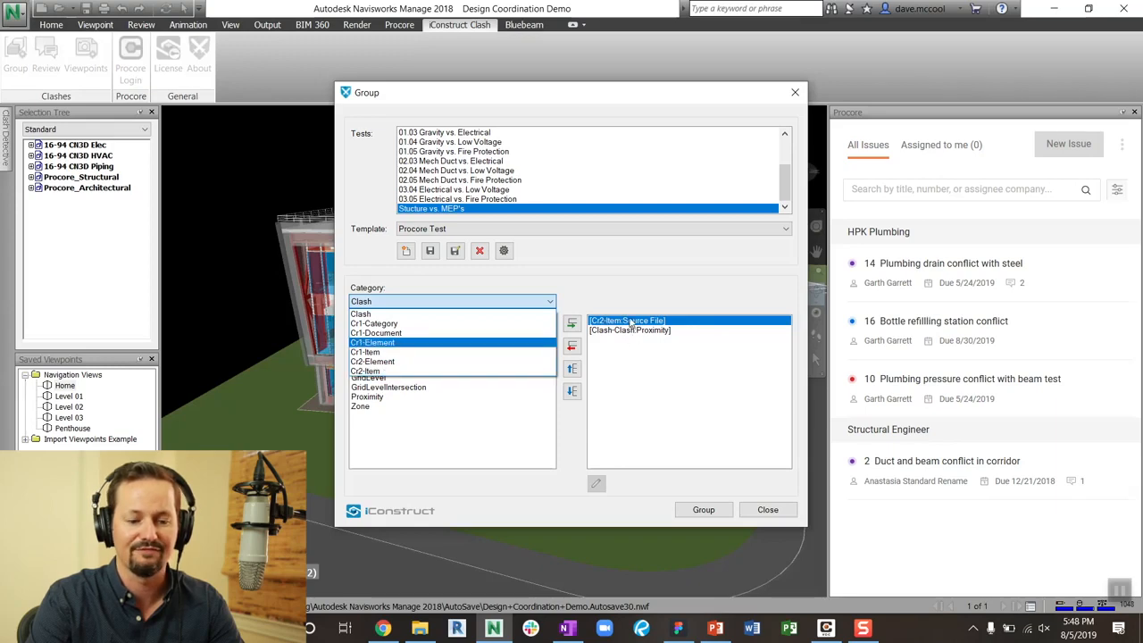
mouse_move(680, 322)
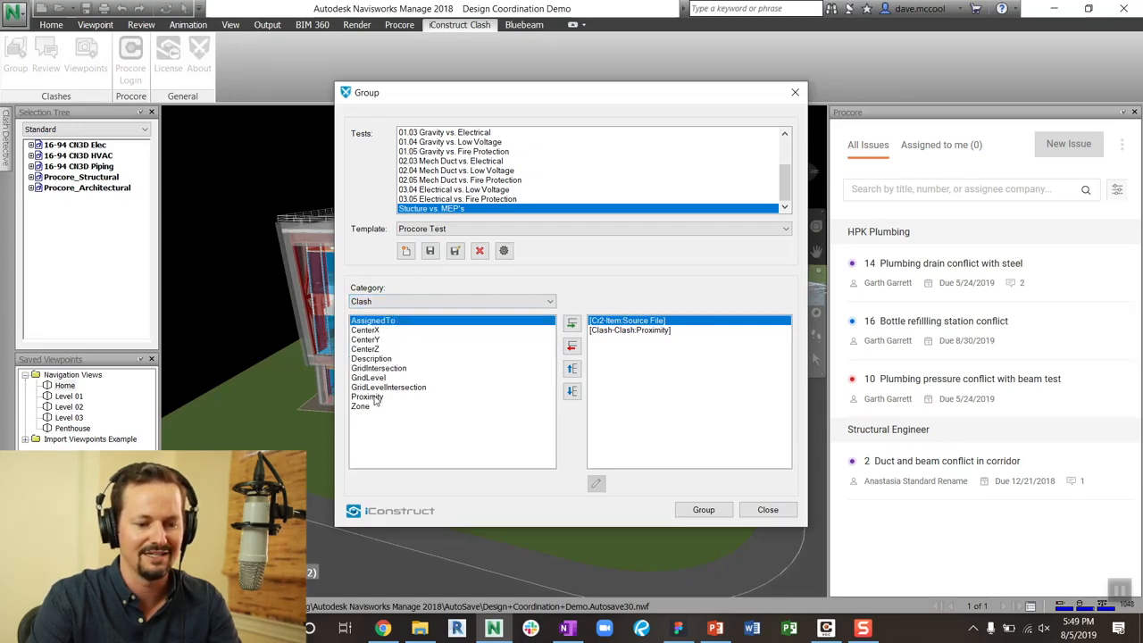
mouse_move(707, 250)
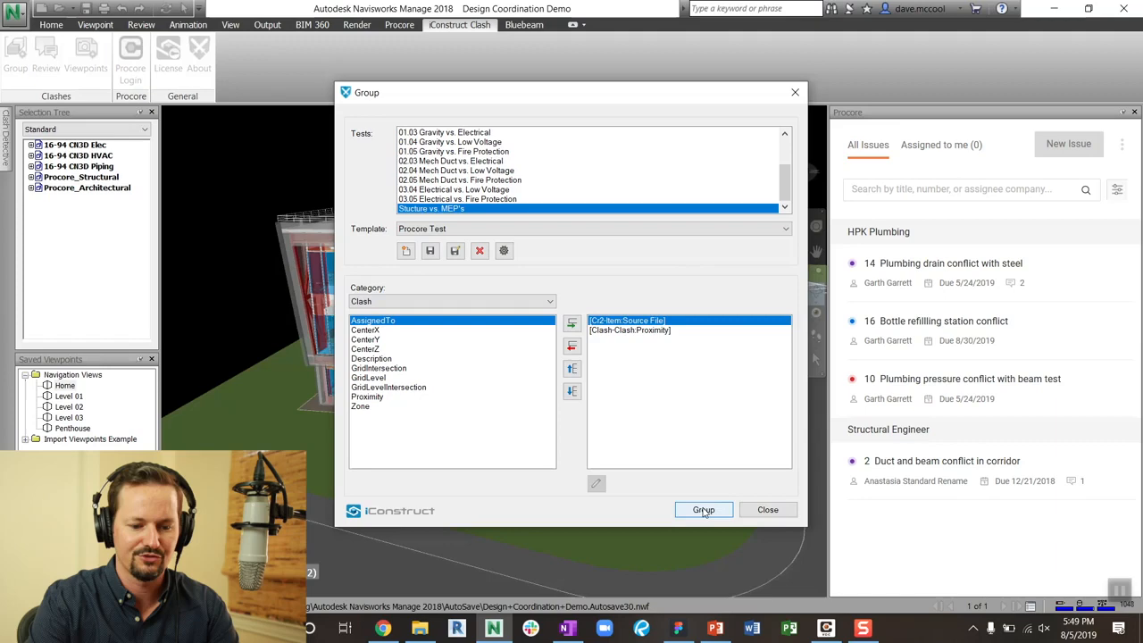
click(703, 508)
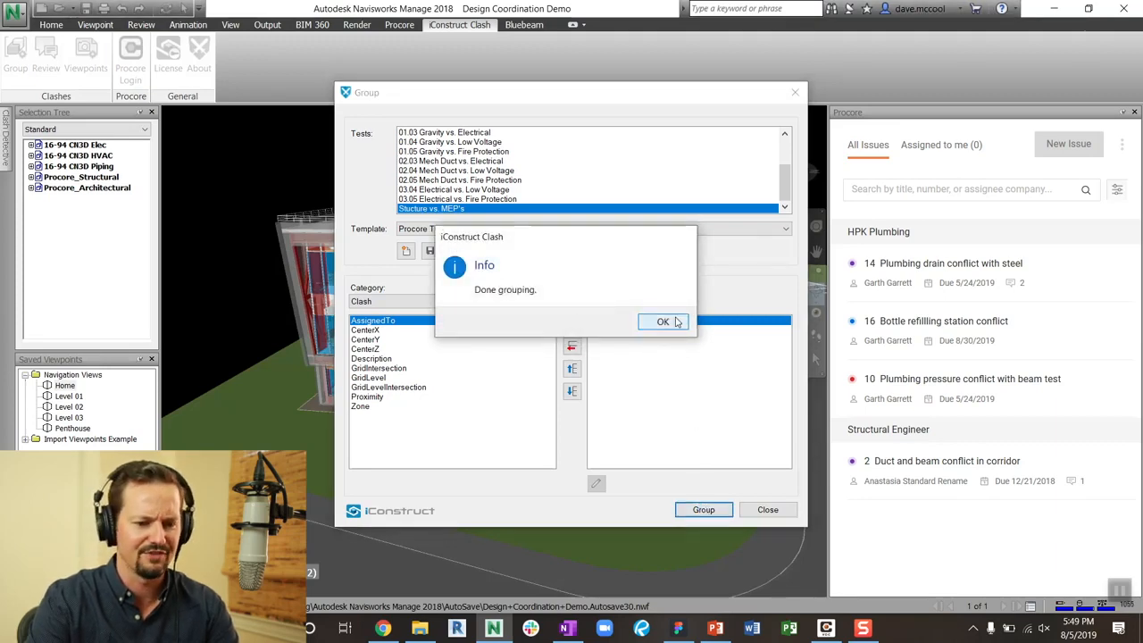
click(662, 322)
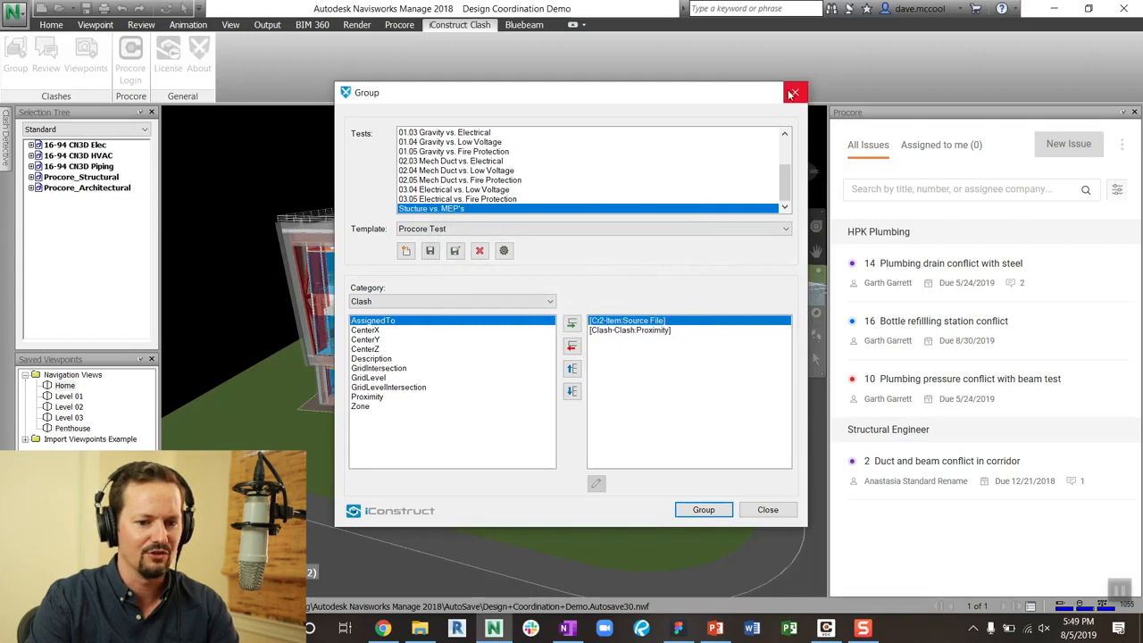
click(792, 93)
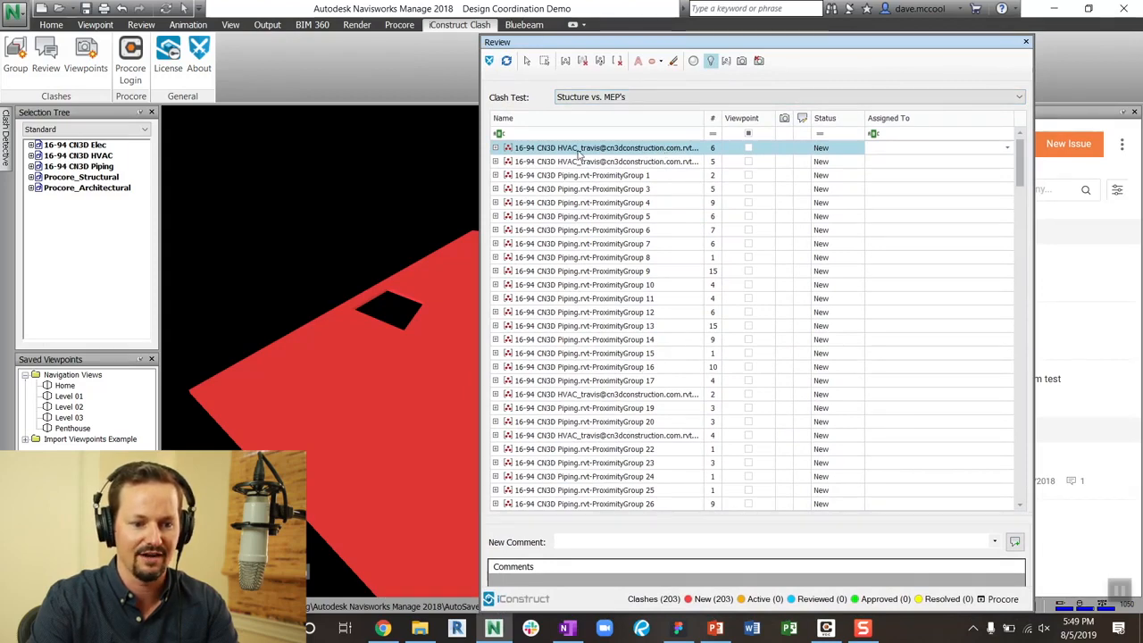
Bring up the grouped clash Review list and orbit to the beam crossing the green column
scroll(down, 3)
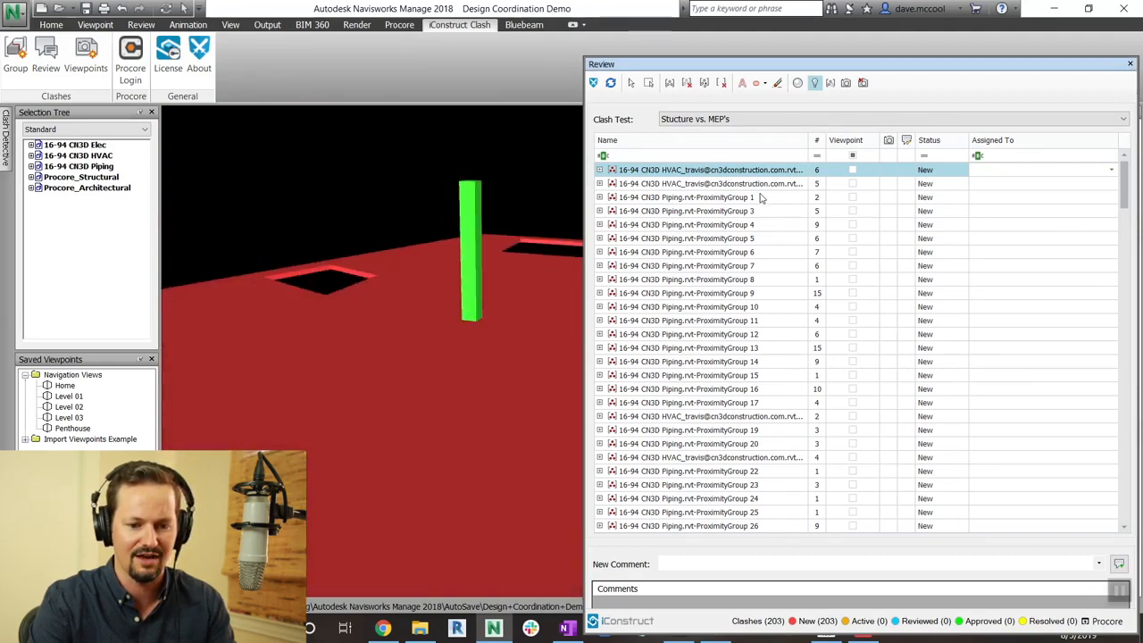
click(696, 293)
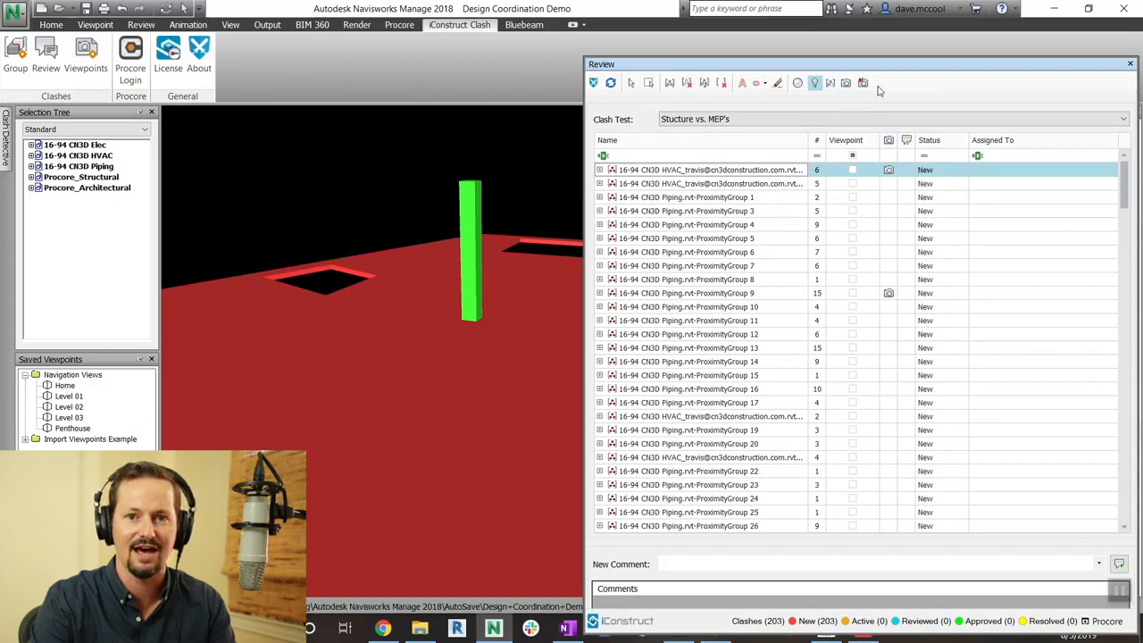
mouse_move(648, 83)
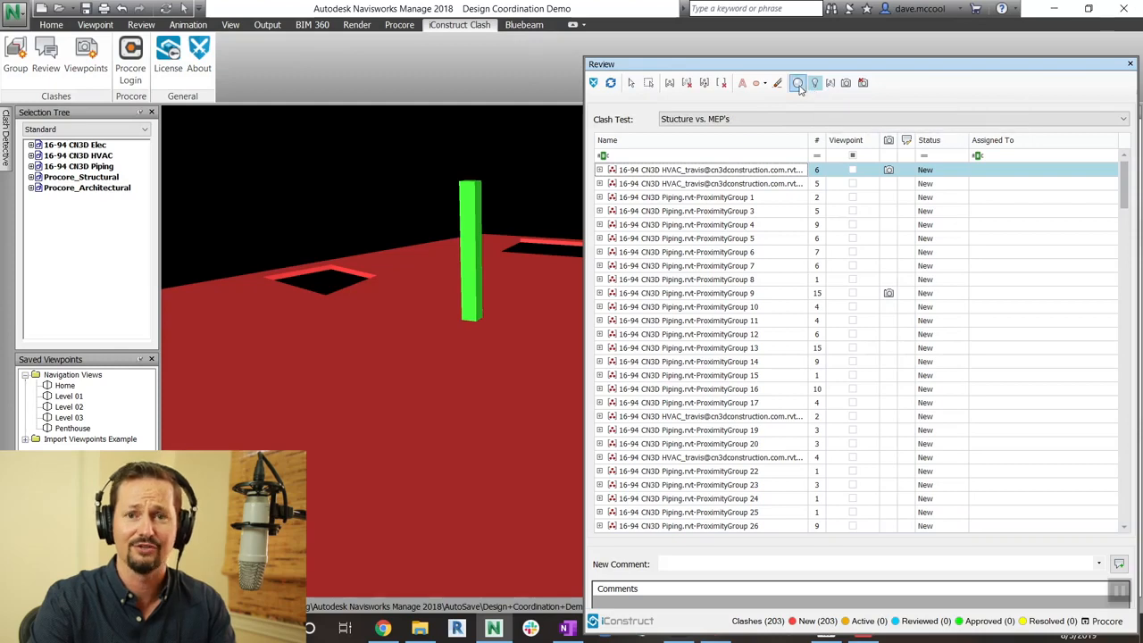
click(815, 82)
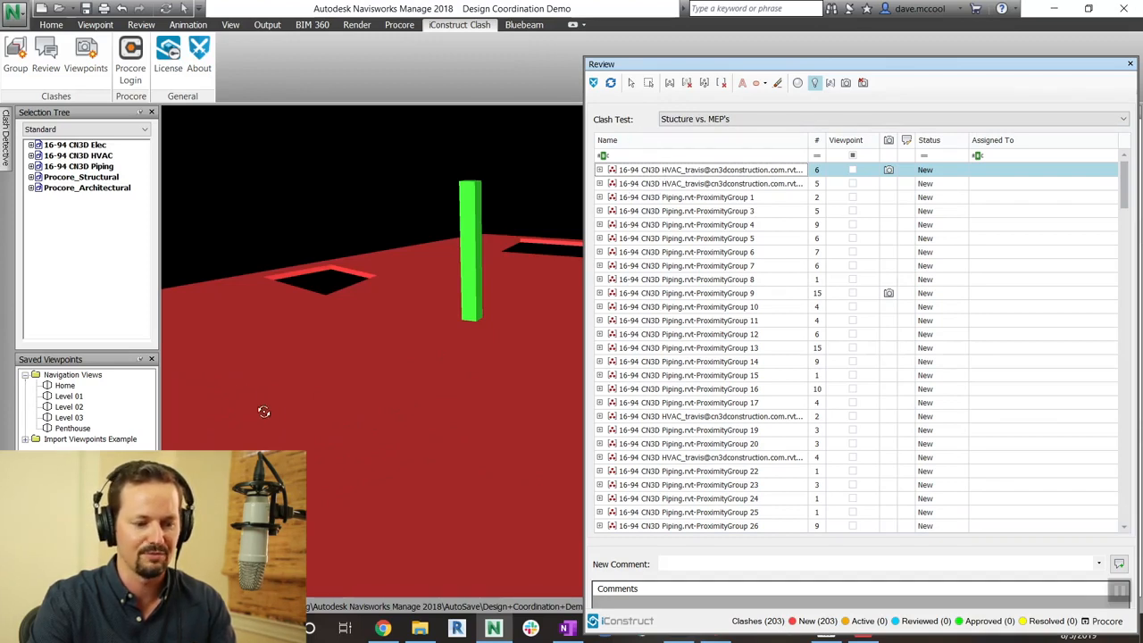
drag(263, 411, 429, 346)
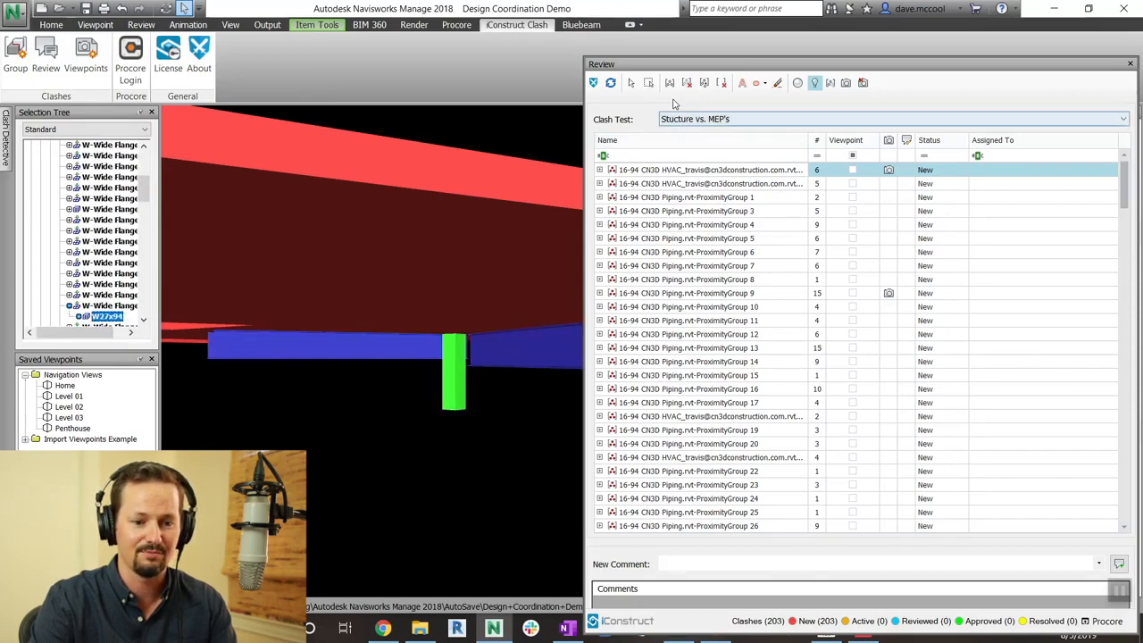
mouse_move(669, 82)
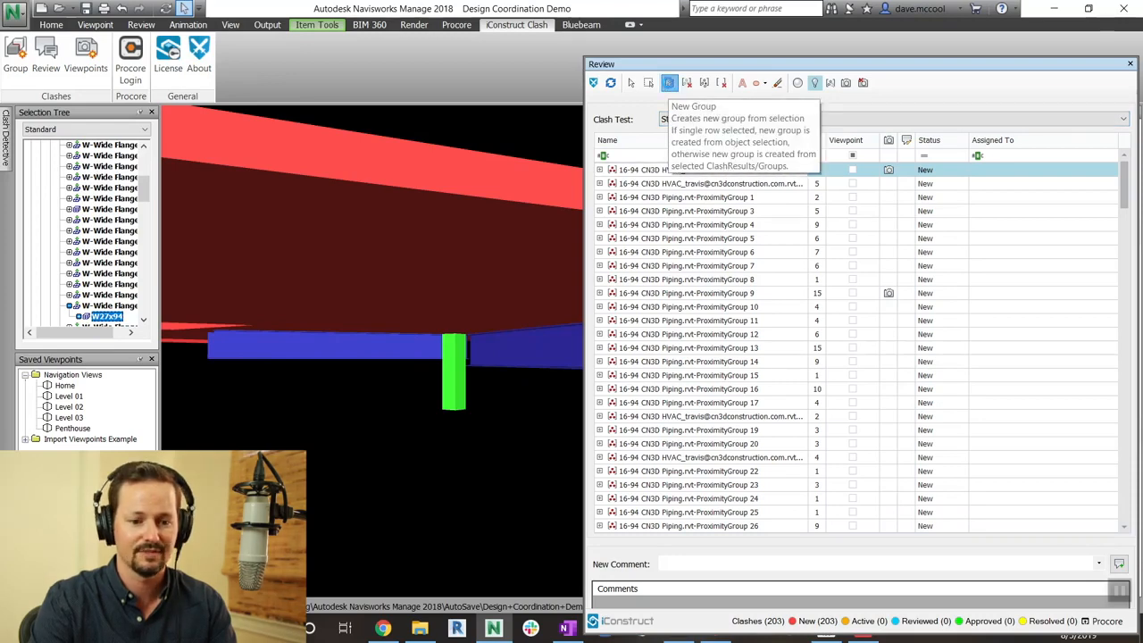
Create a clash group from the selection and rename it 'Duct and beam conflict'
click(668, 82)
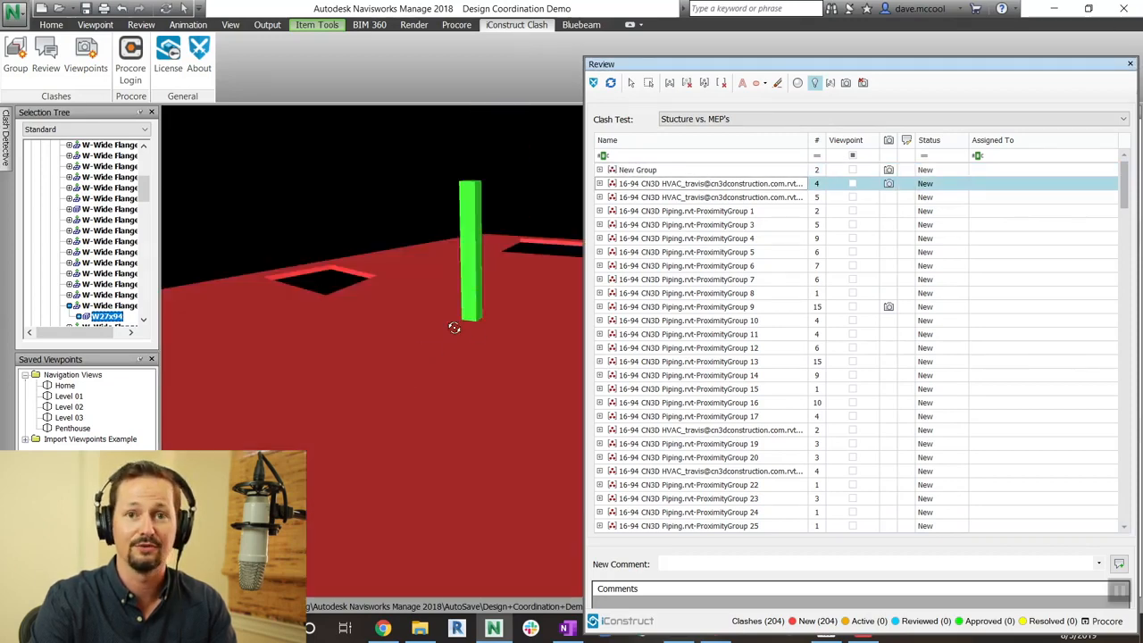
click(637, 169)
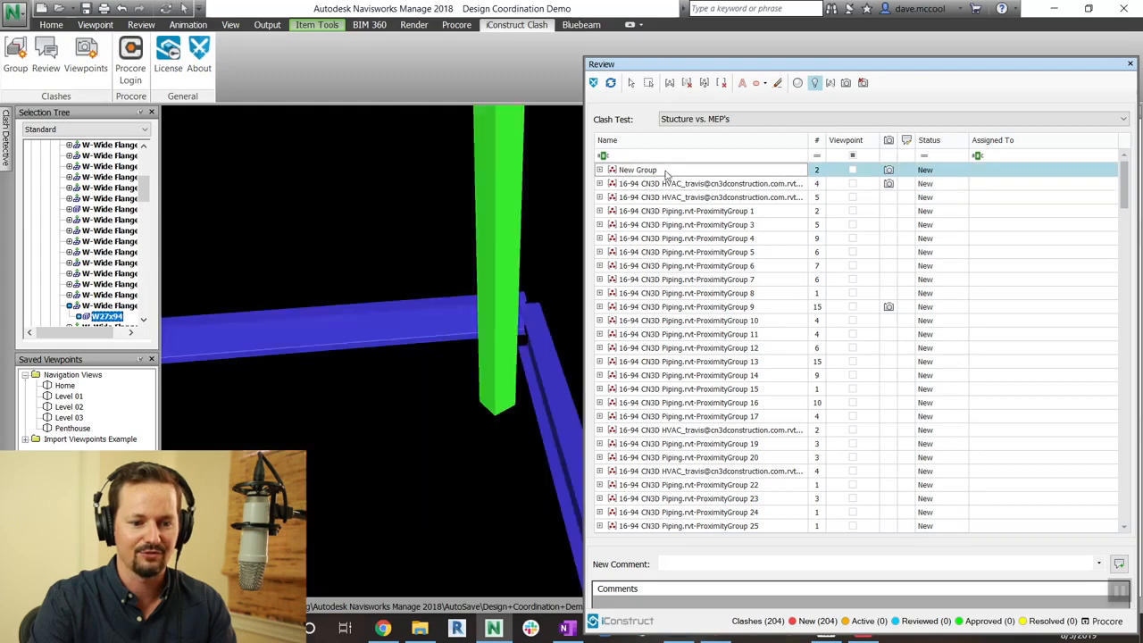
double_click(636, 170)
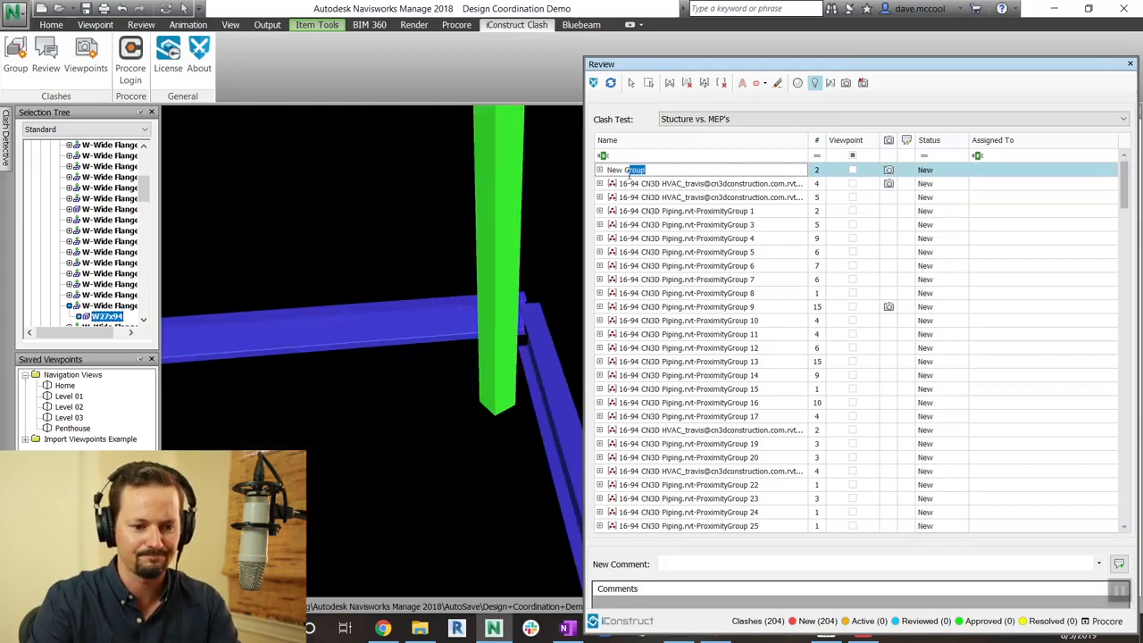
text(Du t)
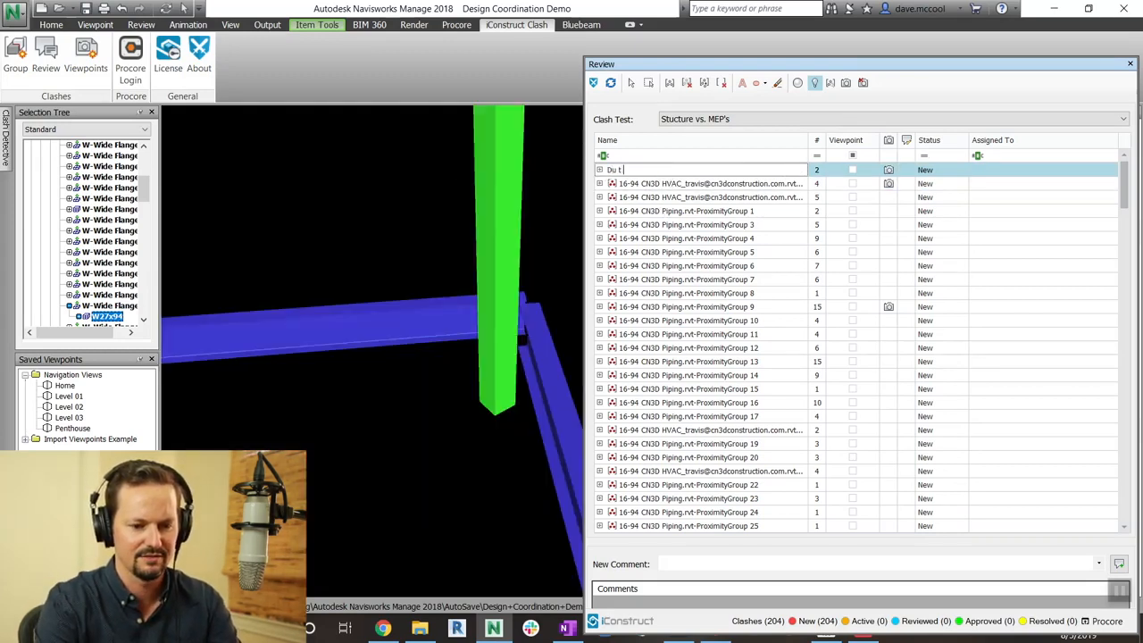
text(Duct and beam conflic)
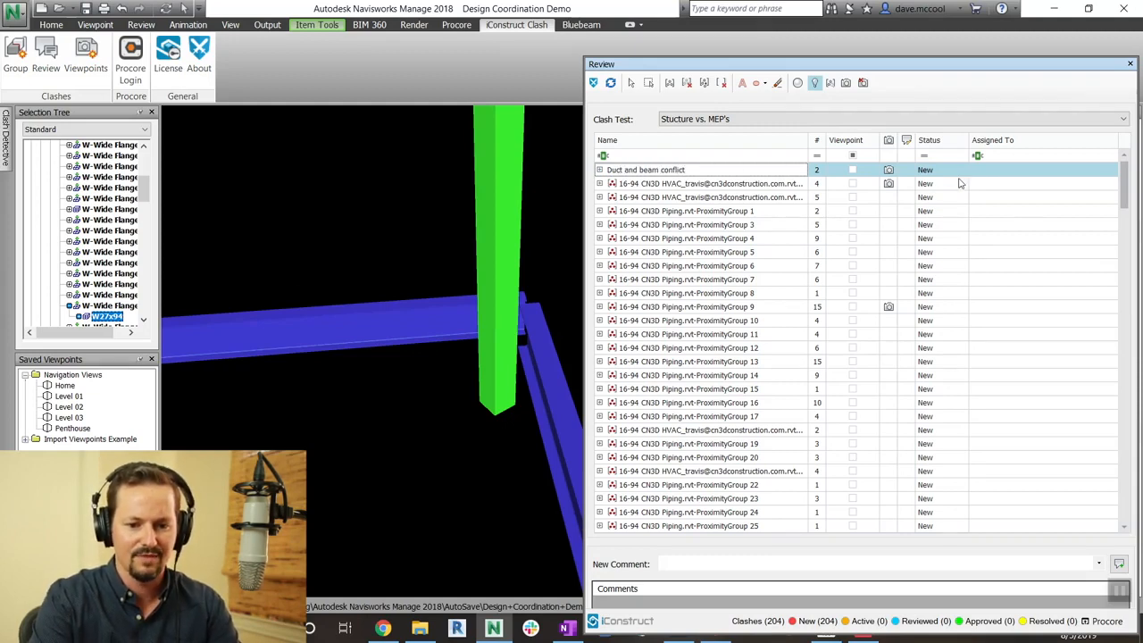
Assign the group to a team member and comment 'Duct needs to move'
click(1109, 170)
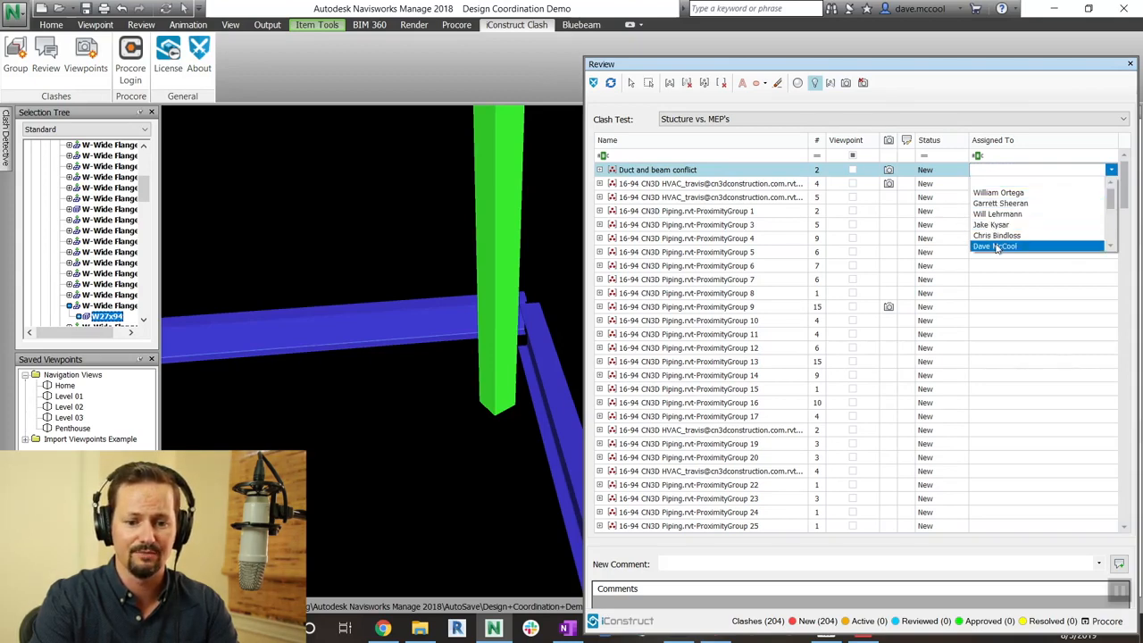
click(994, 245)
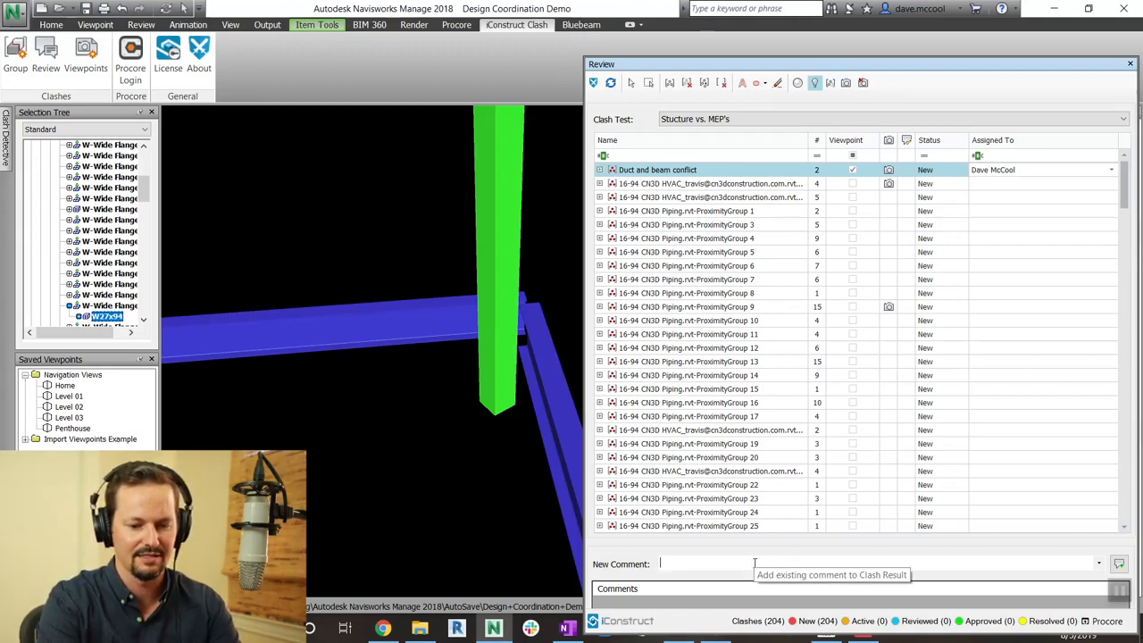
text(Duct needs t)
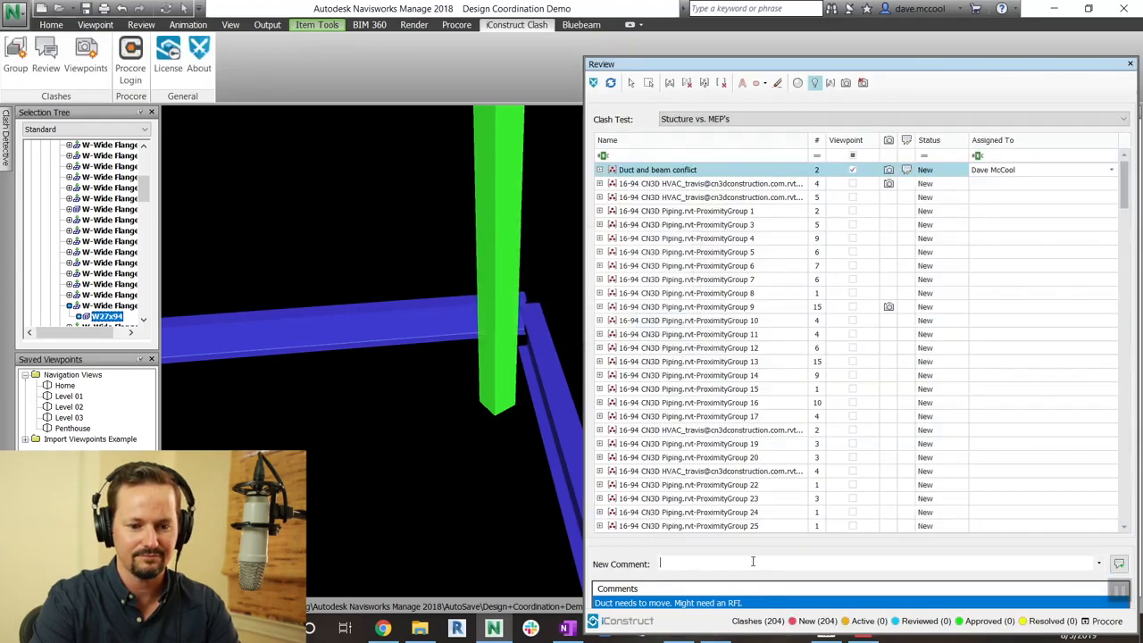
mouse_move(1119, 564)
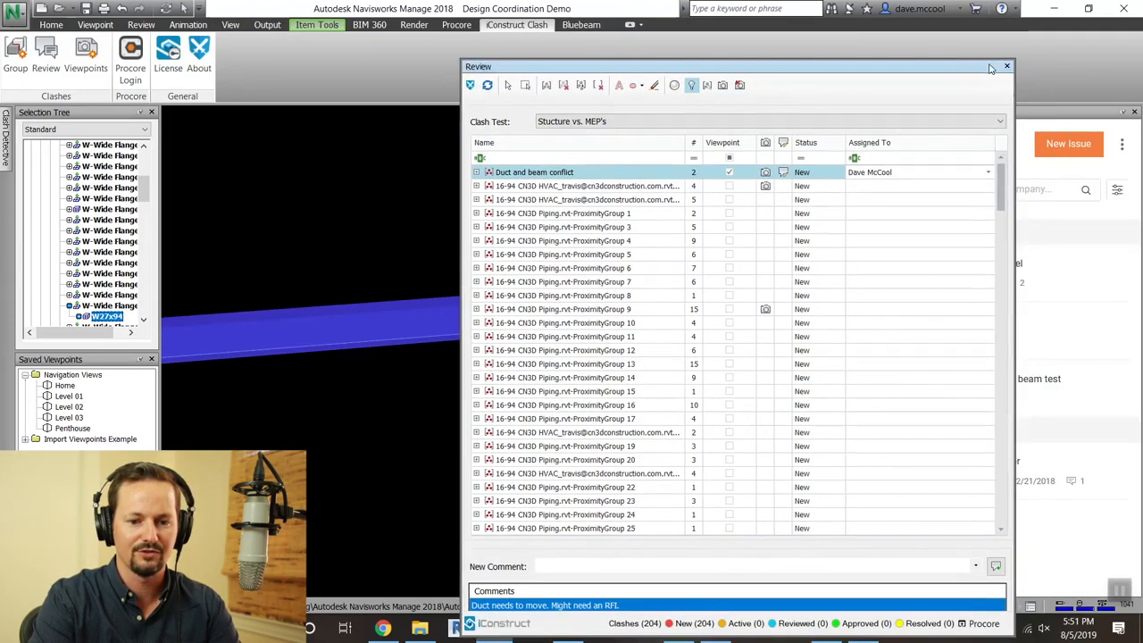
Close the Review window and log in to the Procore project
click(1007, 66)
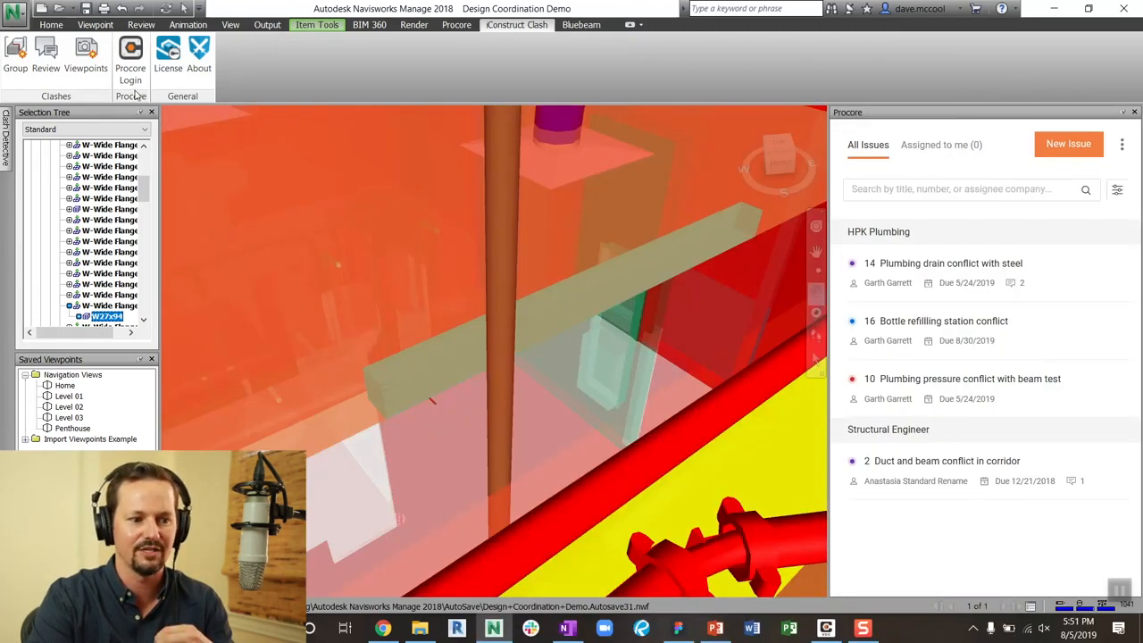
click(130, 56)
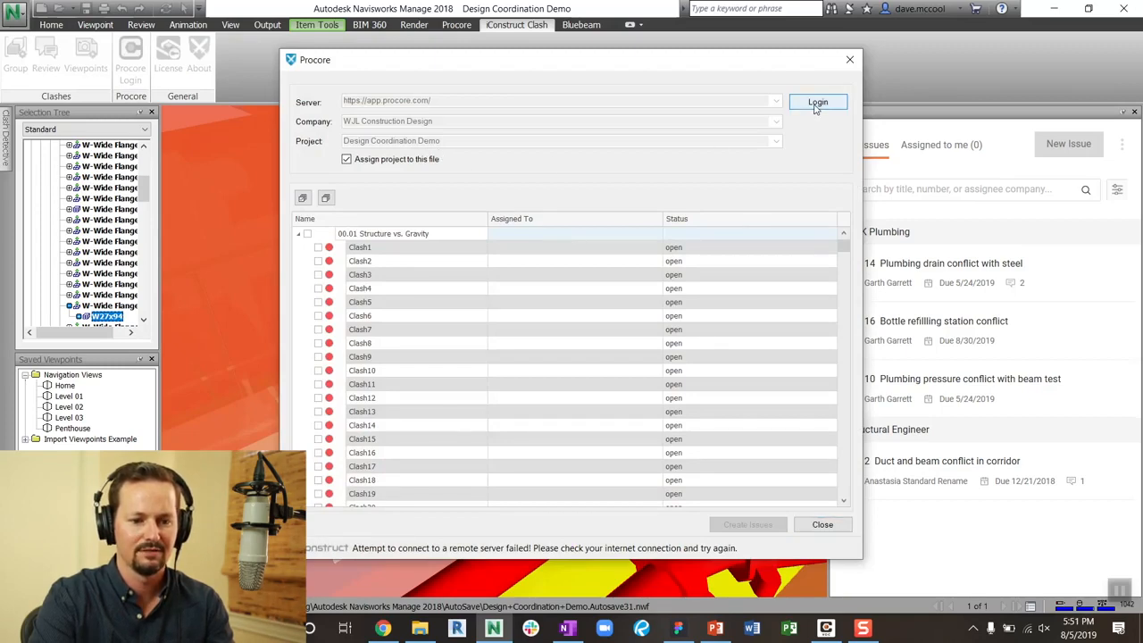
click(817, 101)
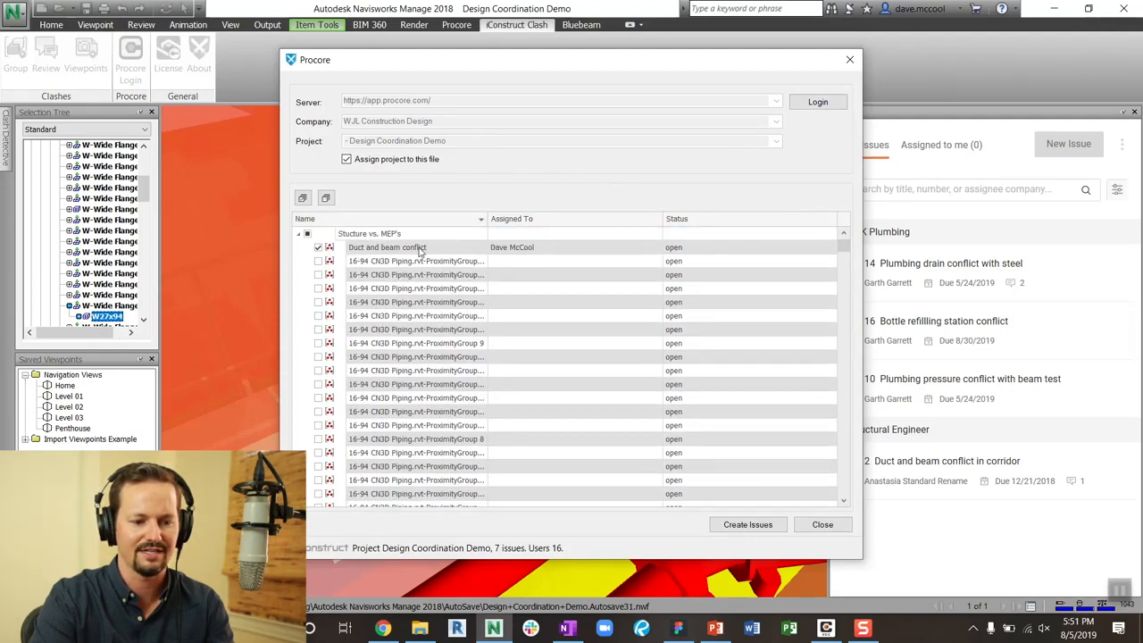
Mark the Duct and beam conflict group and create its Procore issue
click(318, 247)
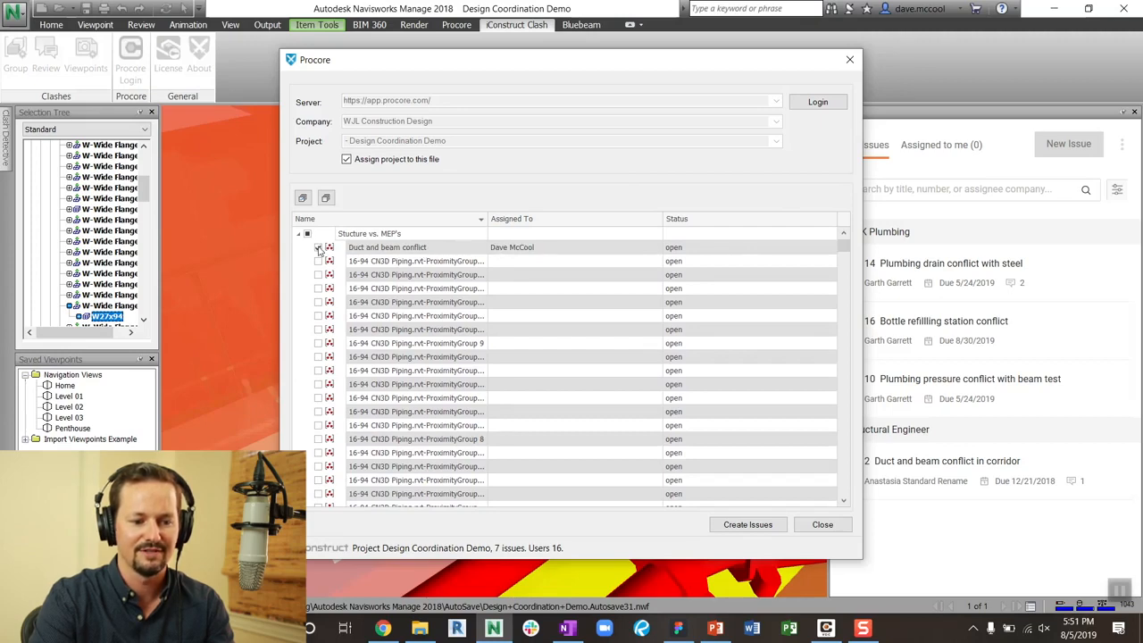
click(318, 247)
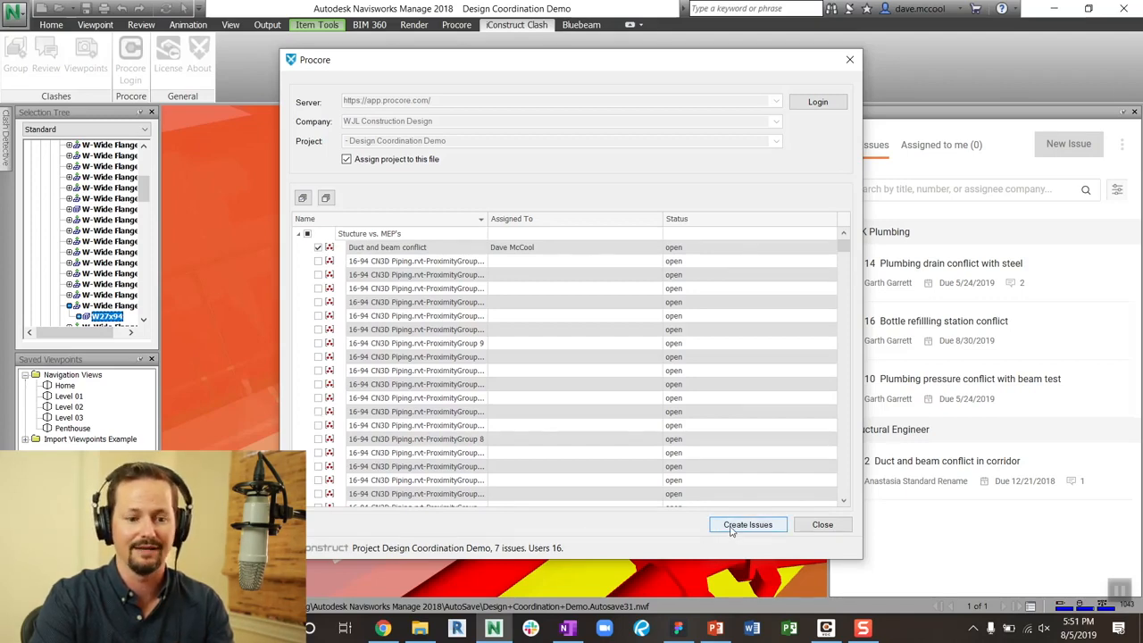
click(747, 524)
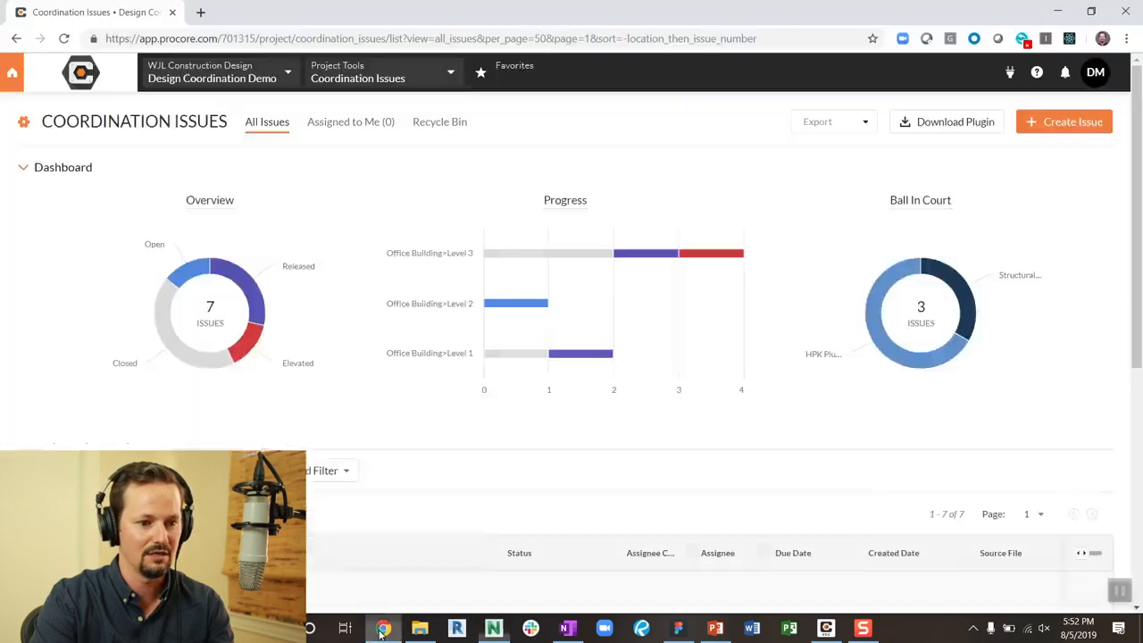
Refresh Procore's Coordination Issues and open the details of issue 24
click(428, 39)
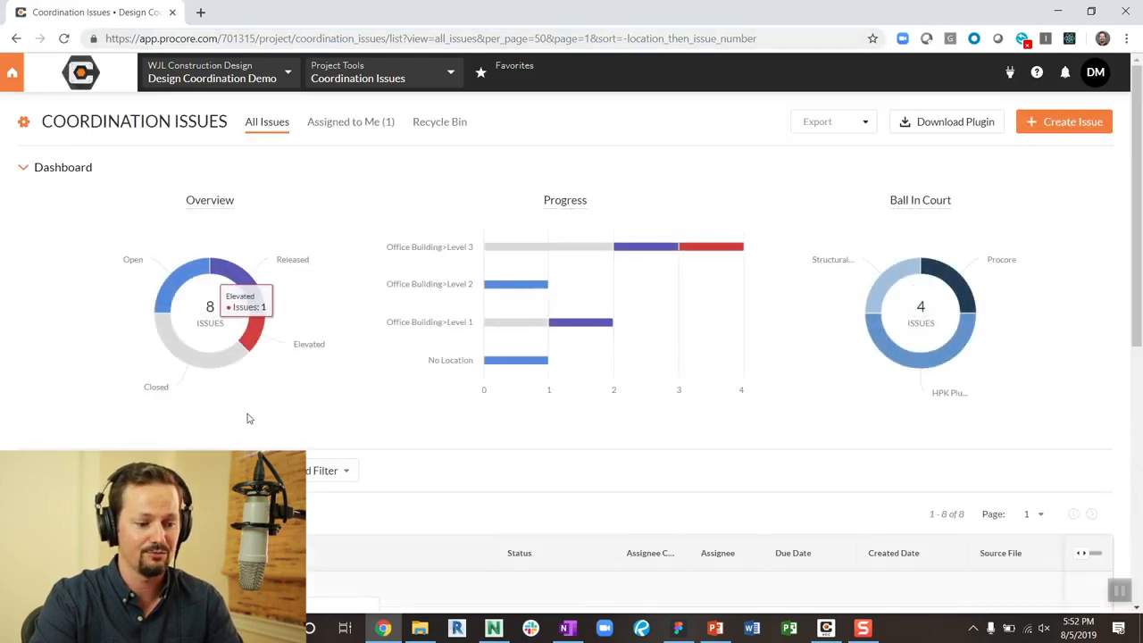
scroll(down, 3)
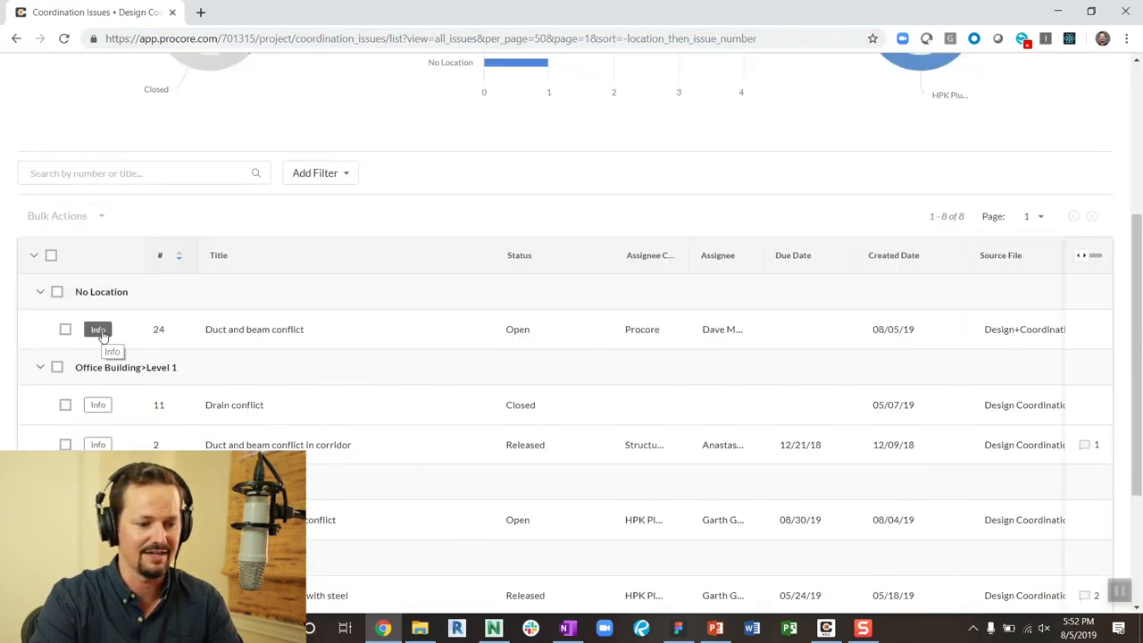
click(254, 328)
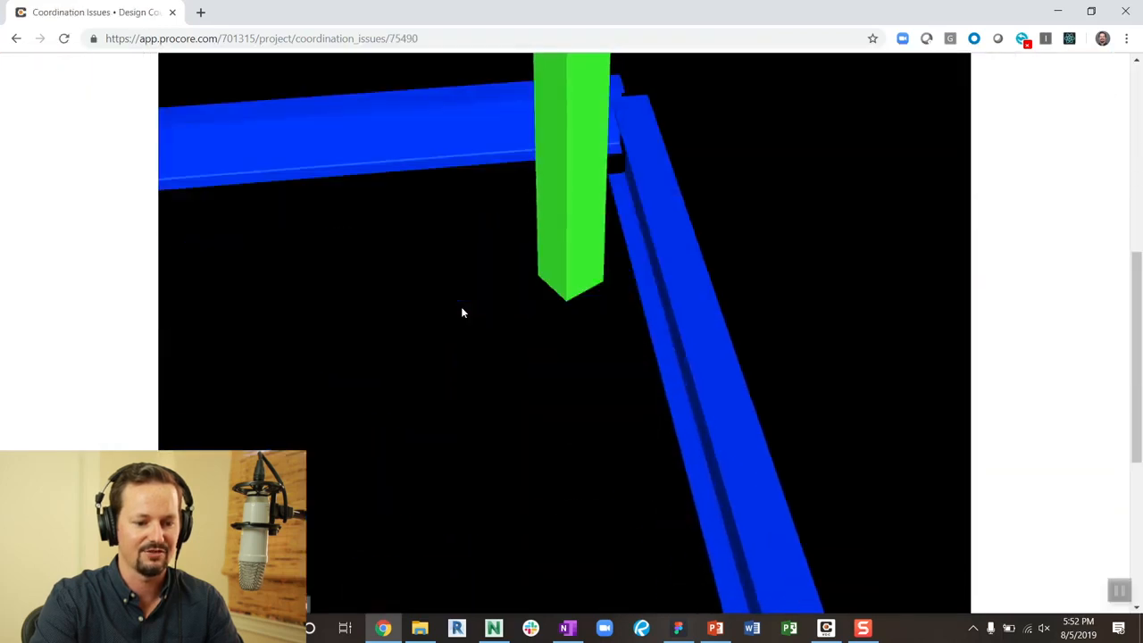
Scroll through issue 24's snapshot and description, then bring up the help options
scroll(down, 3)
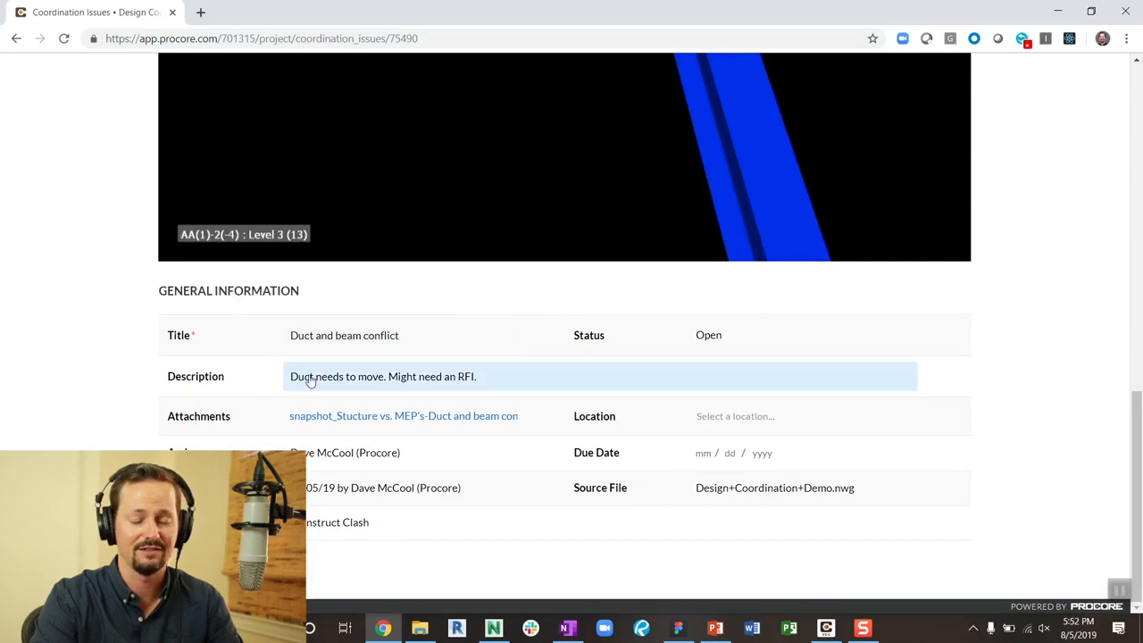
mouse_move(463, 386)
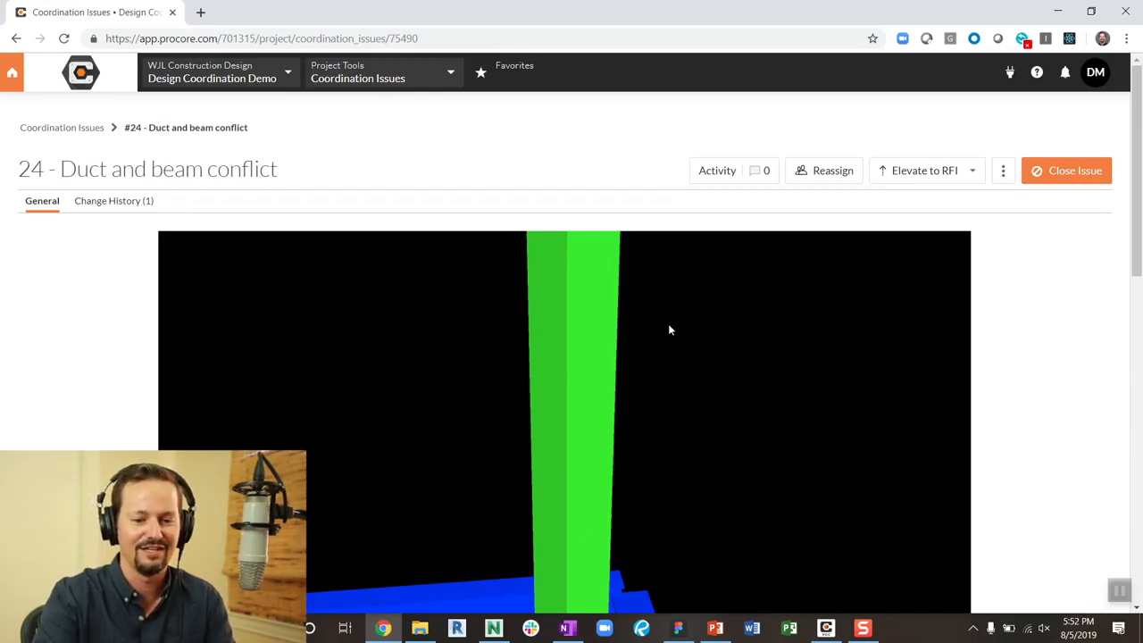
mouse_move(657, 165)
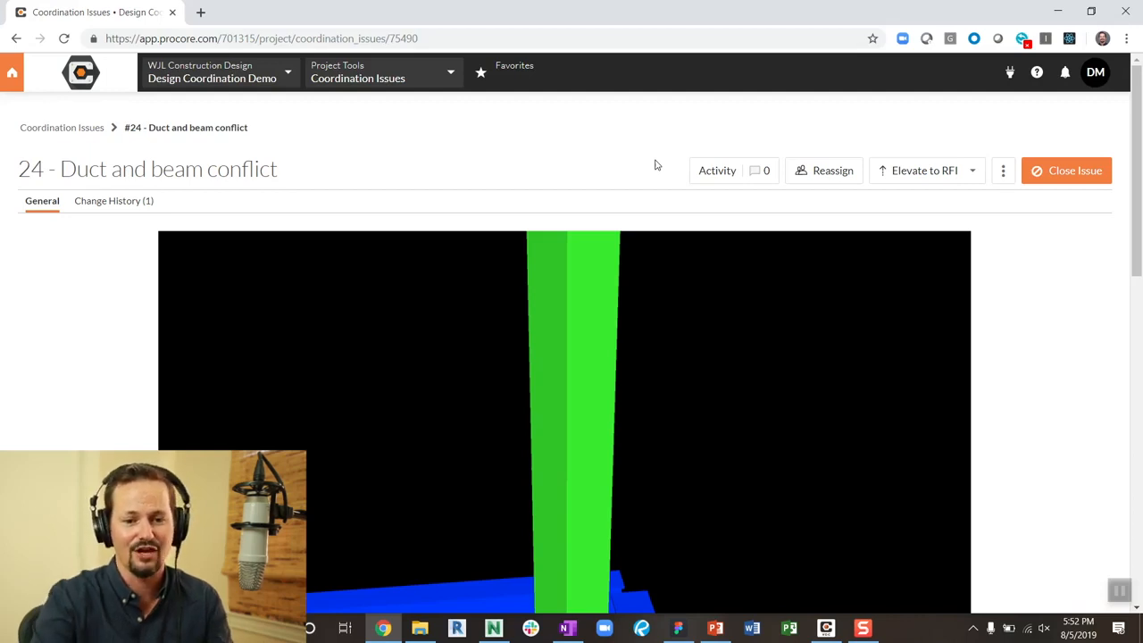
click(1037, 72)
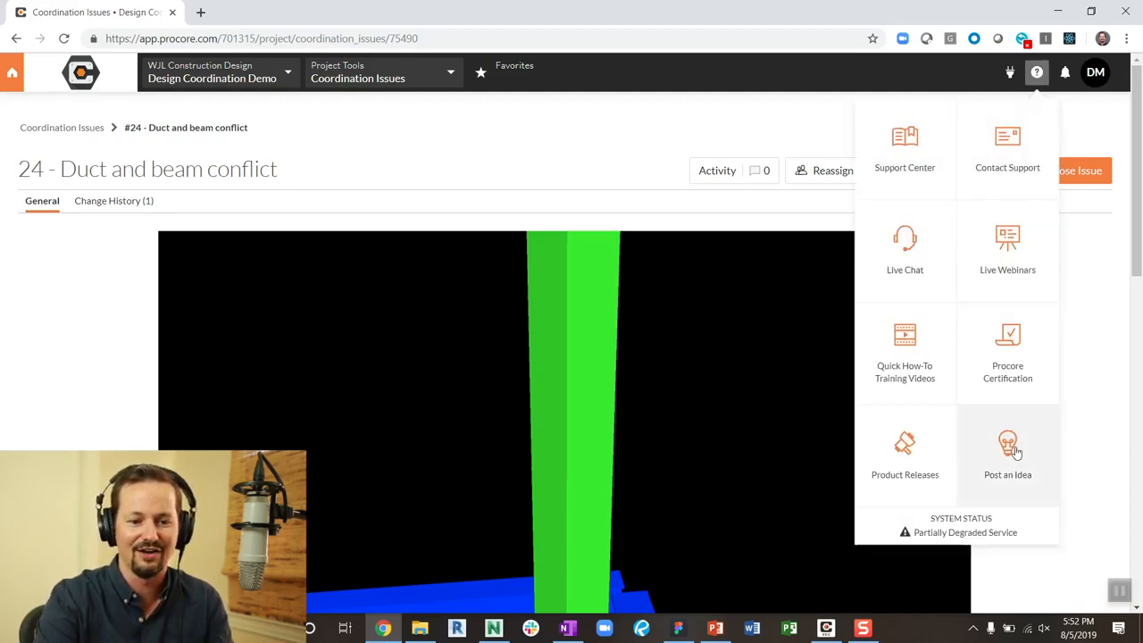
mouse_move(626, 153)
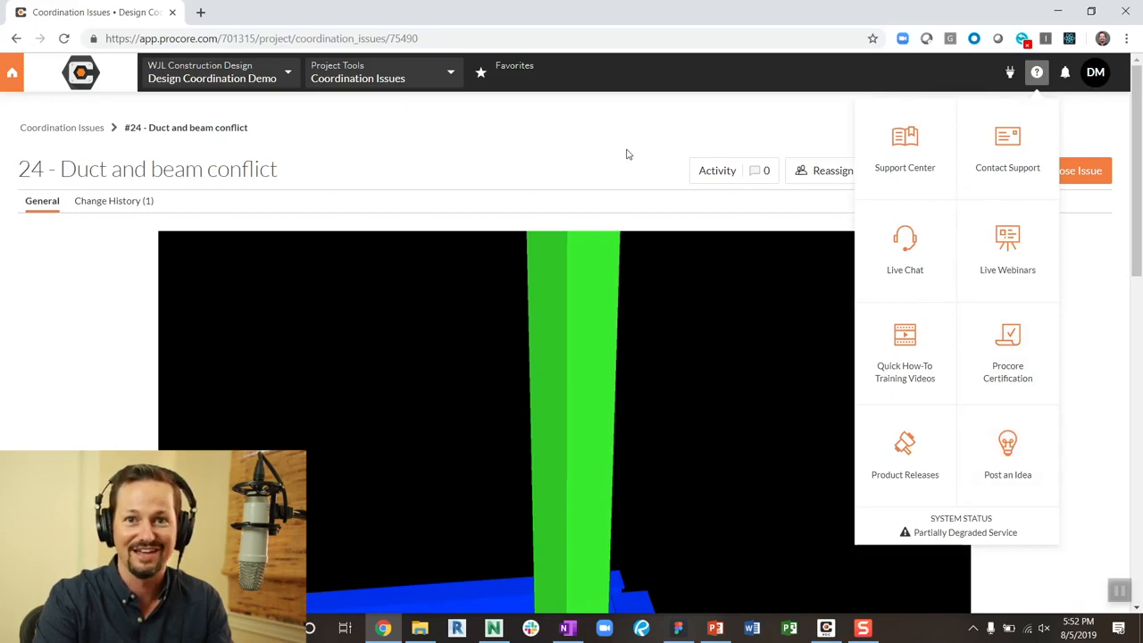